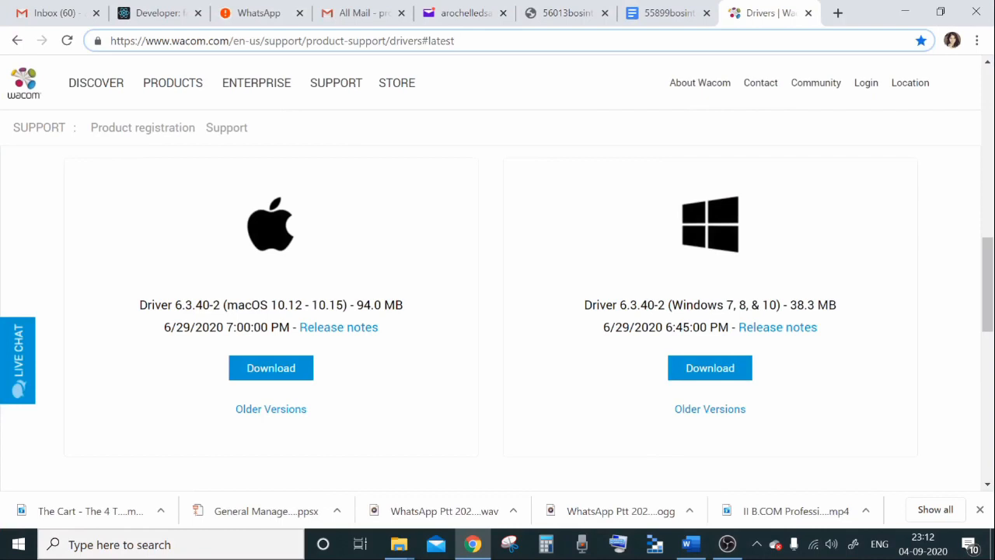
Minimize Chrome's Wacom drivers page so the Windows desktop is showing
left_click(280, 40)
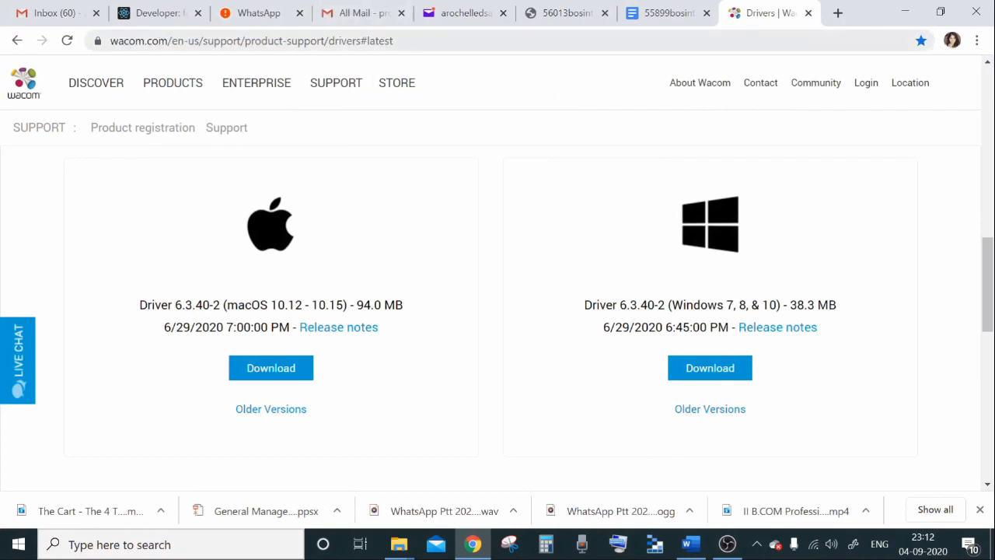
mouse_move(684, 219)
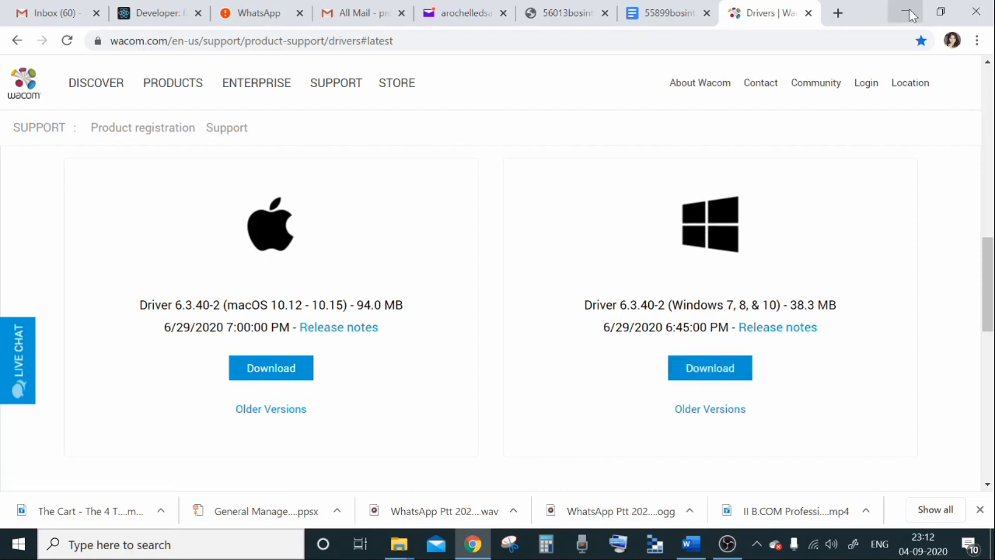
left_click(908, 12)
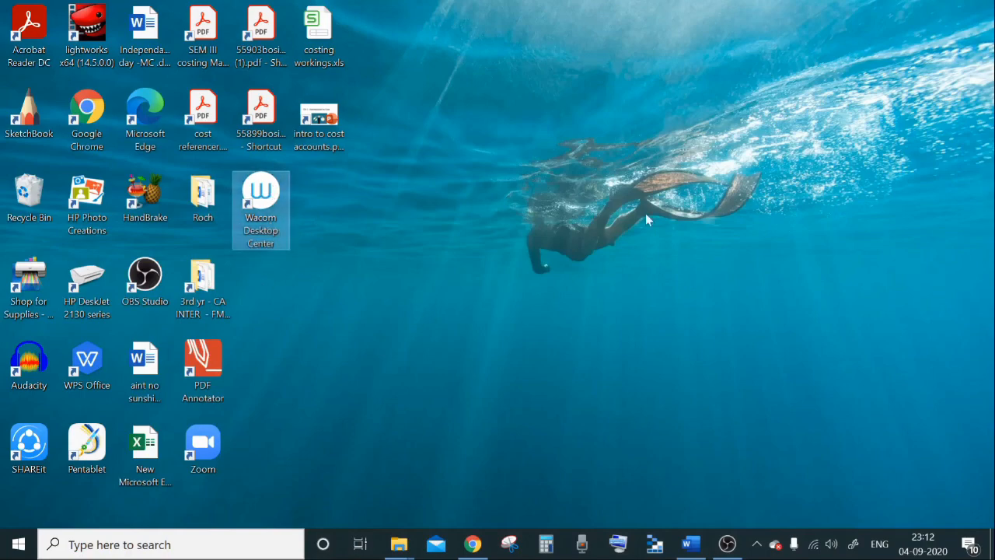
Launch Wacom Desktop Center from its desktop icon to reach the One by Wacom page
double_click(261, 190)
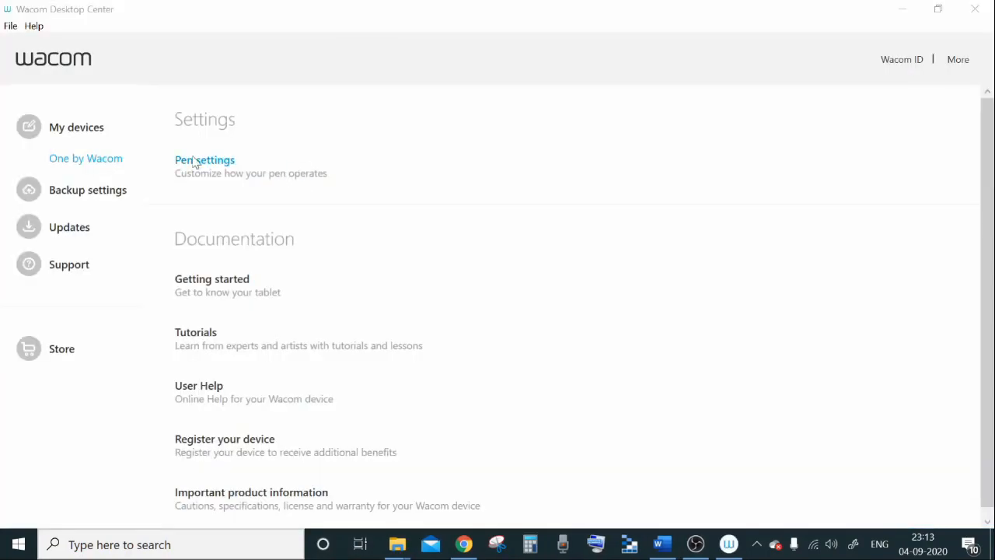
mouse_move(224, 438)
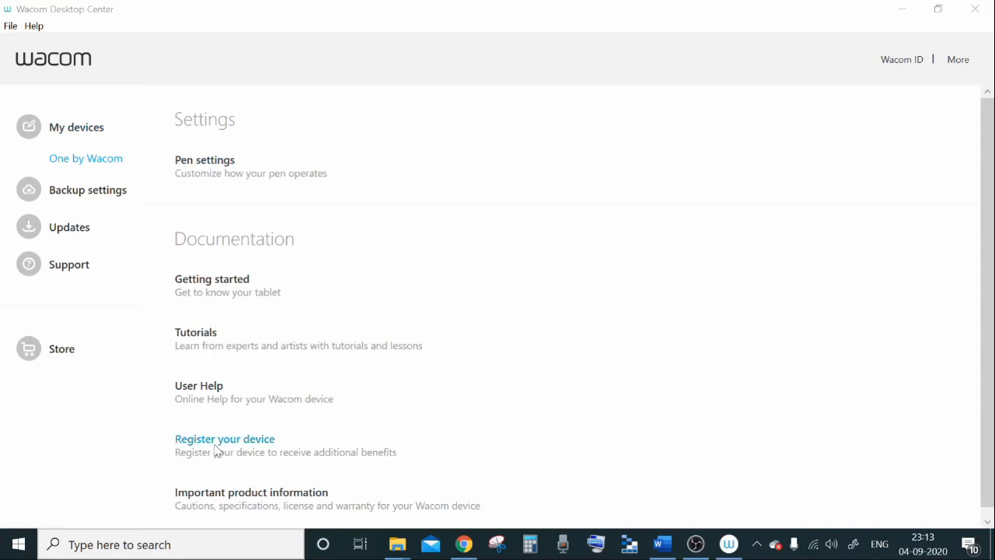
mouse_move(237, 452)
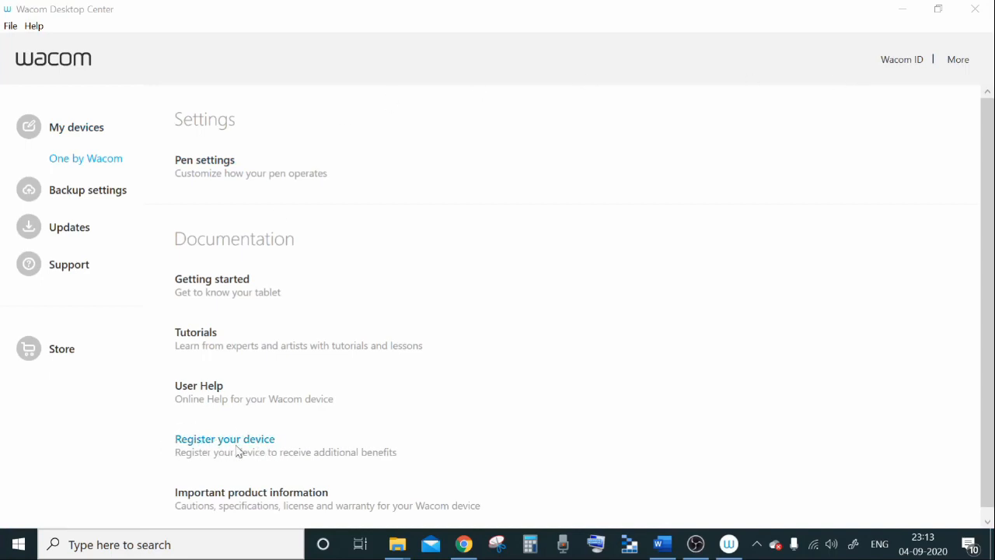
mouse_move(271, 299)
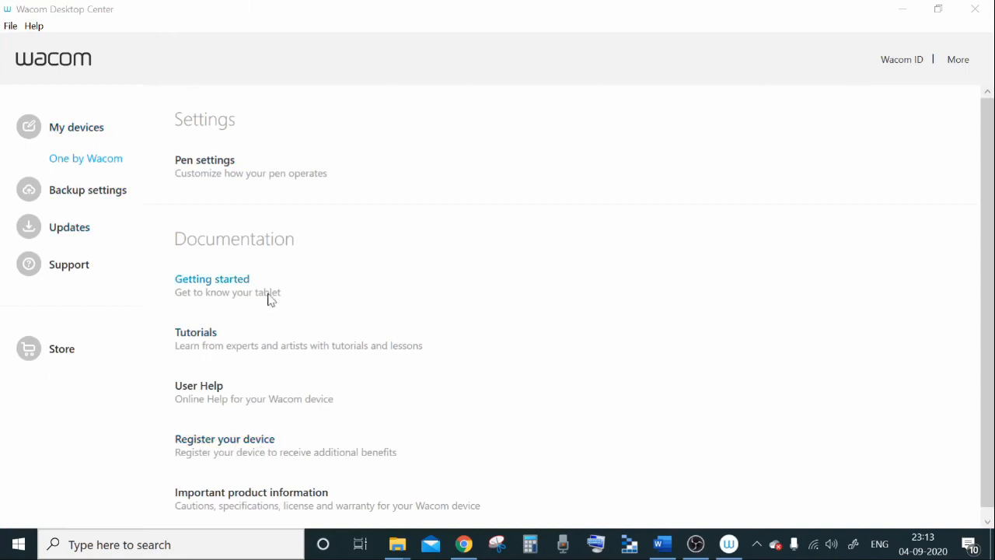
mouse_move(239, 297)
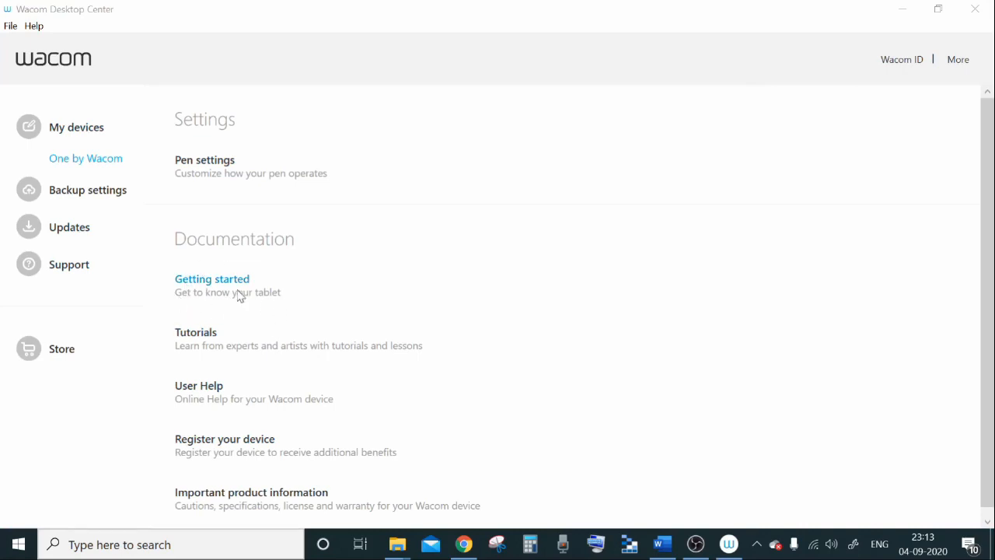
mouse_move(200, 345)
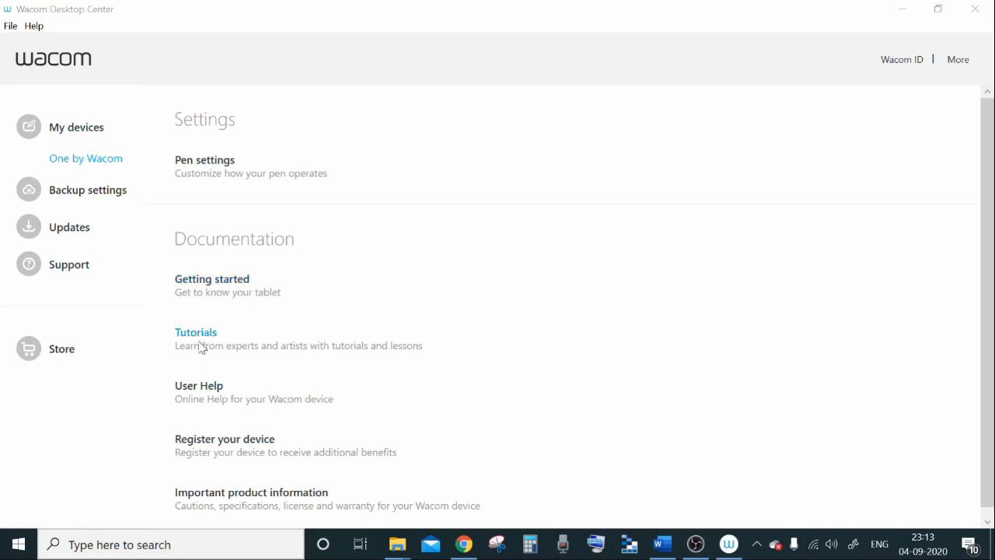
mouse_move(195, 338)
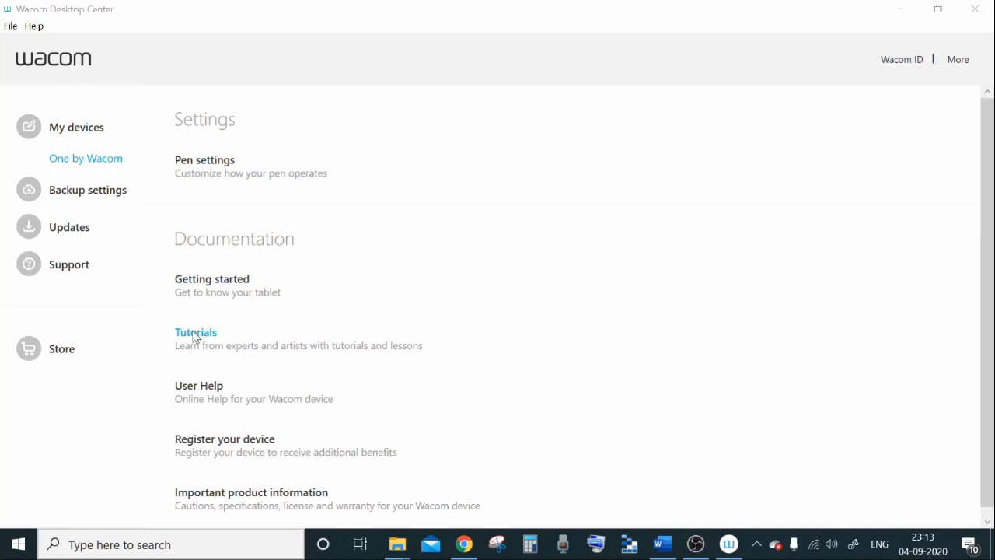
mouse_move(201, 339)
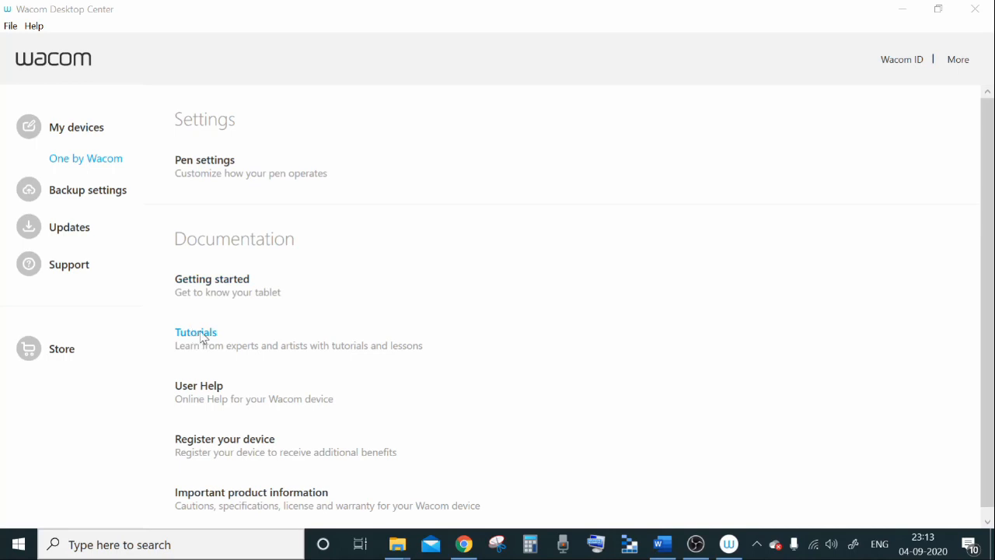
mouse_move(203, 328)
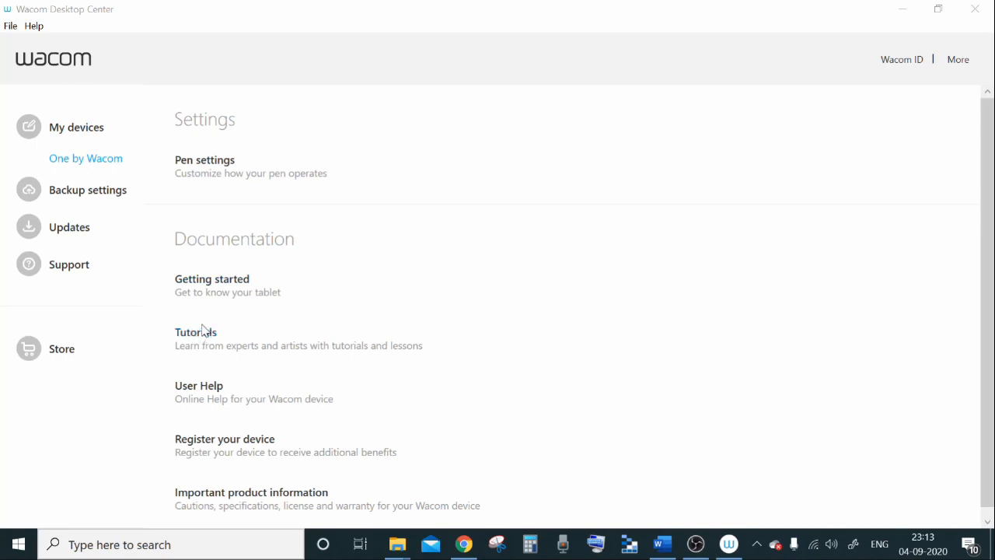
mouse_move(196, 333)
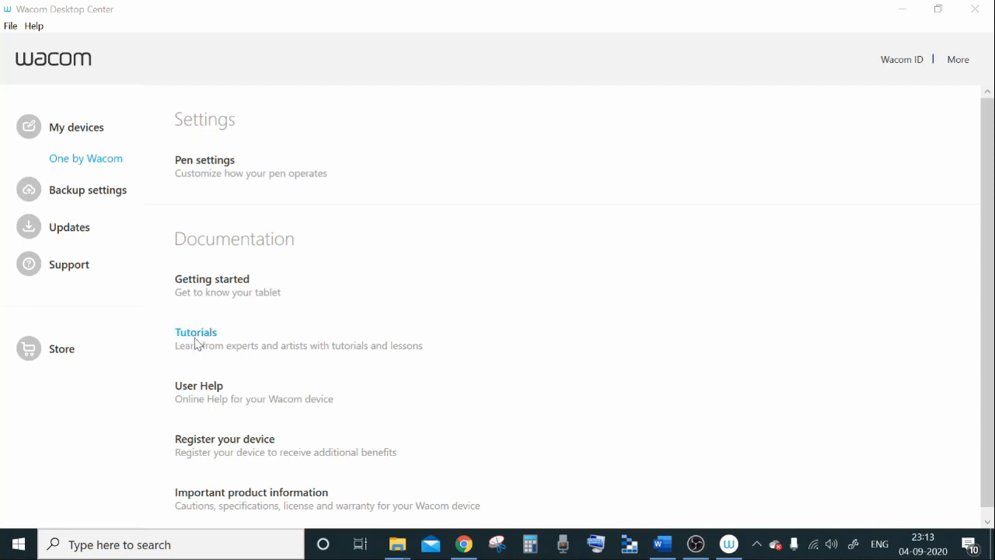
mouse_move(251, 345)
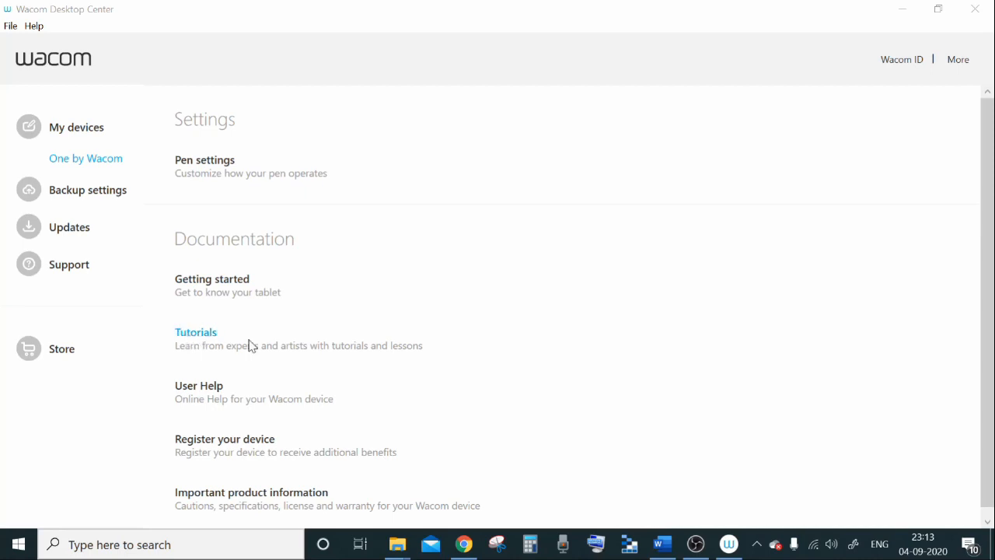
mouse_move(196, 345)
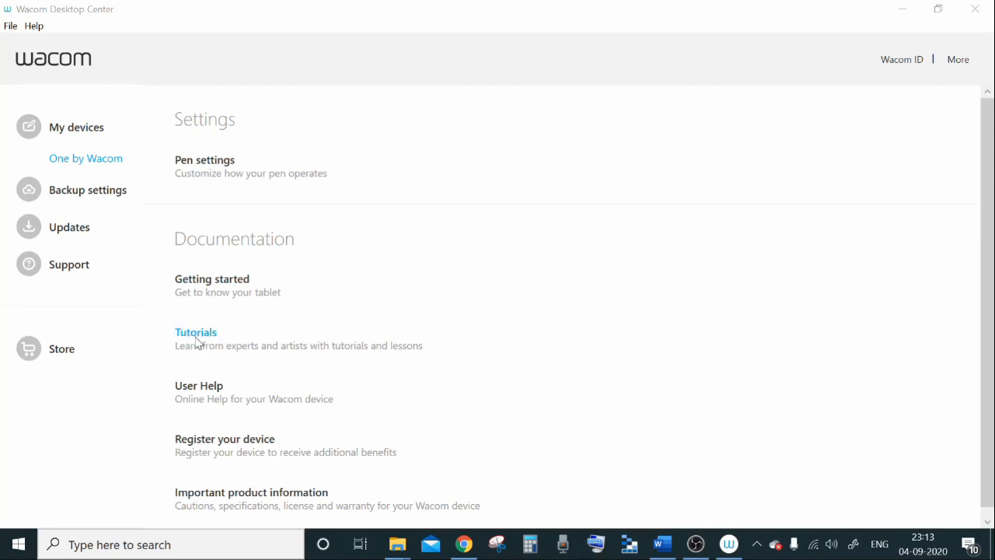
mouse_move(207, 414)
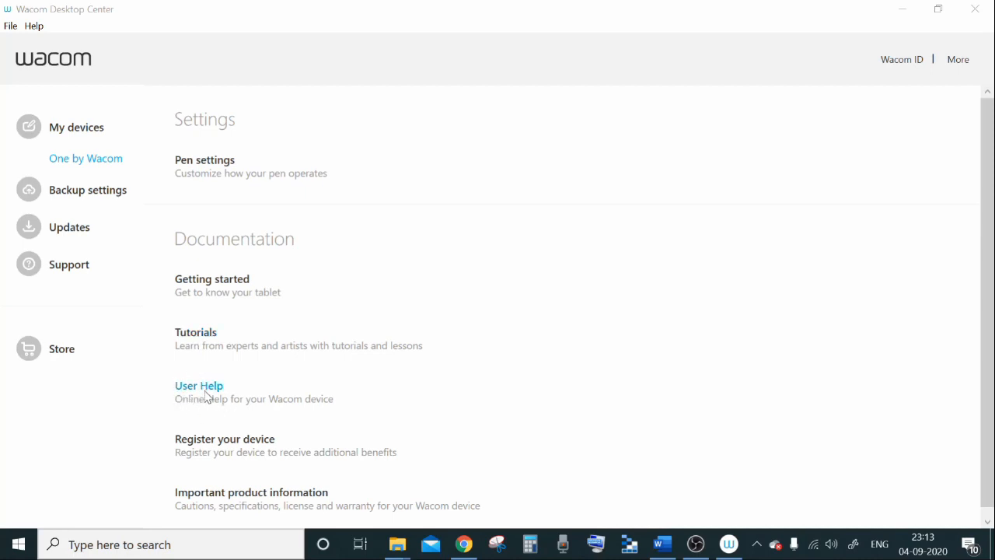
mouse_move(295, 479)
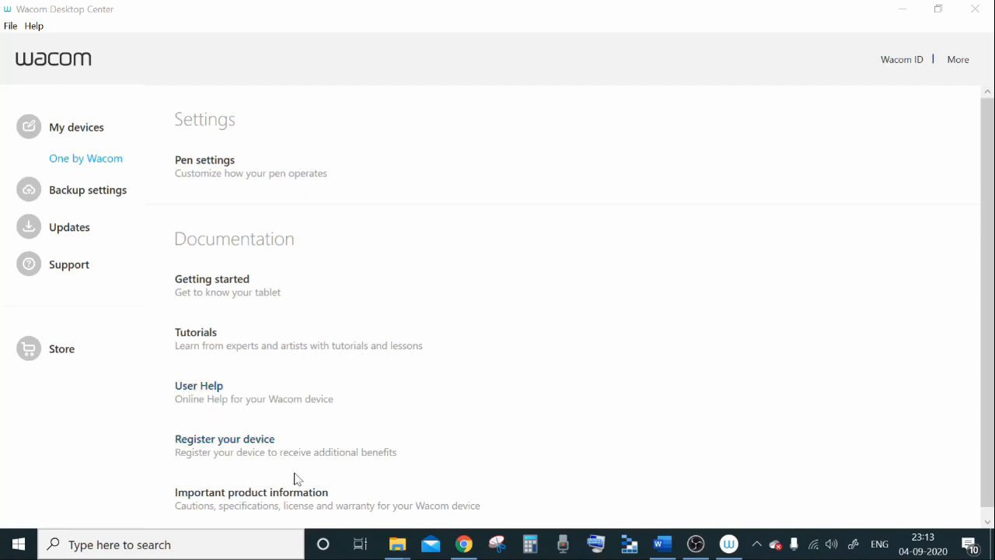
mouse_move(272, 504)
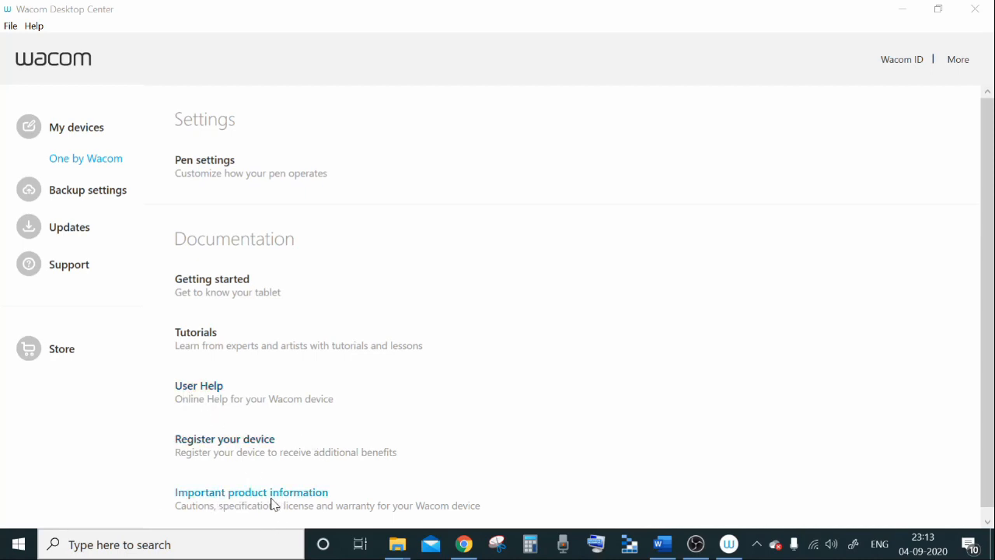
mouse_move(381, 510)
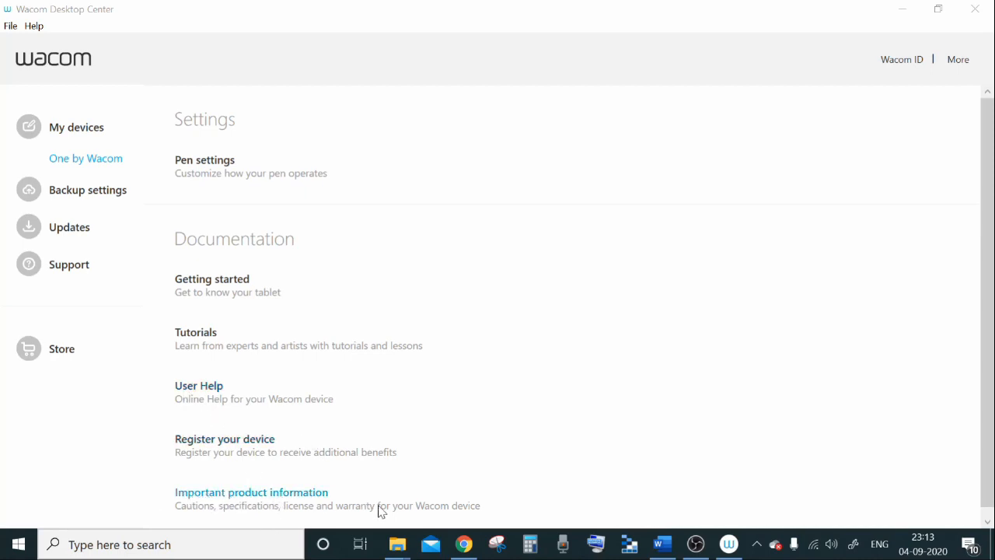
mouse_move(242, 504)
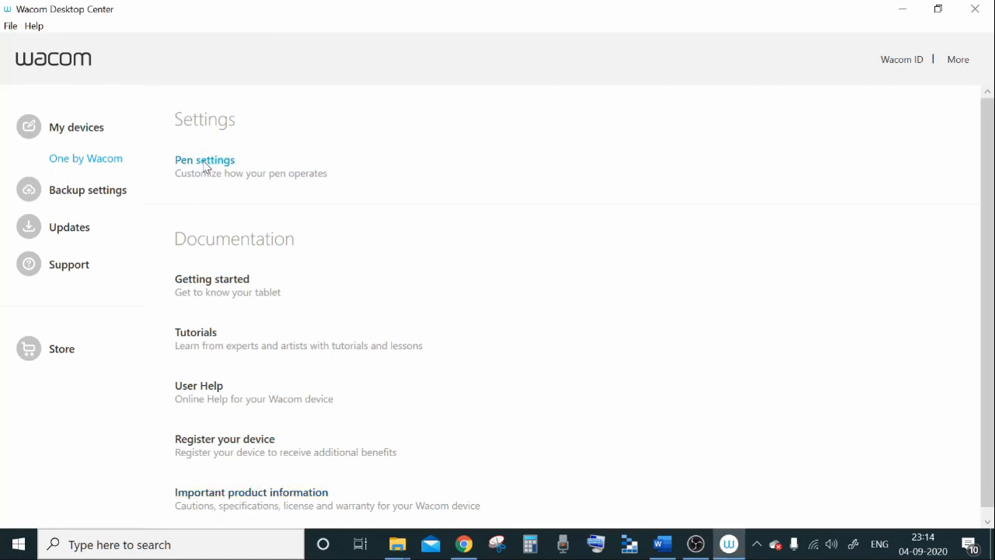
Set the pen's side buttons to Erase and Scroll in Wacom Tablet Properties, then close it
left_click(205, 158)
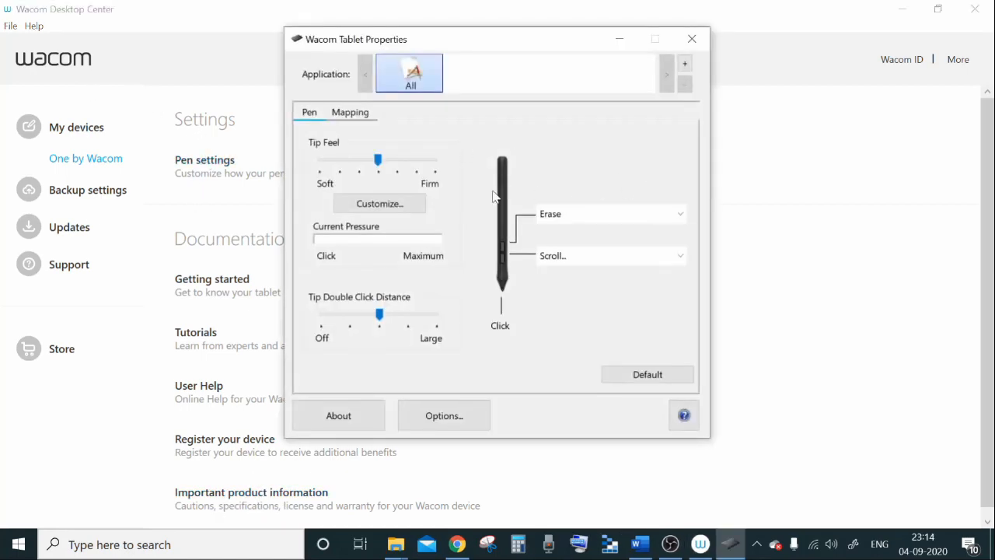
mouse_move(396, 221)
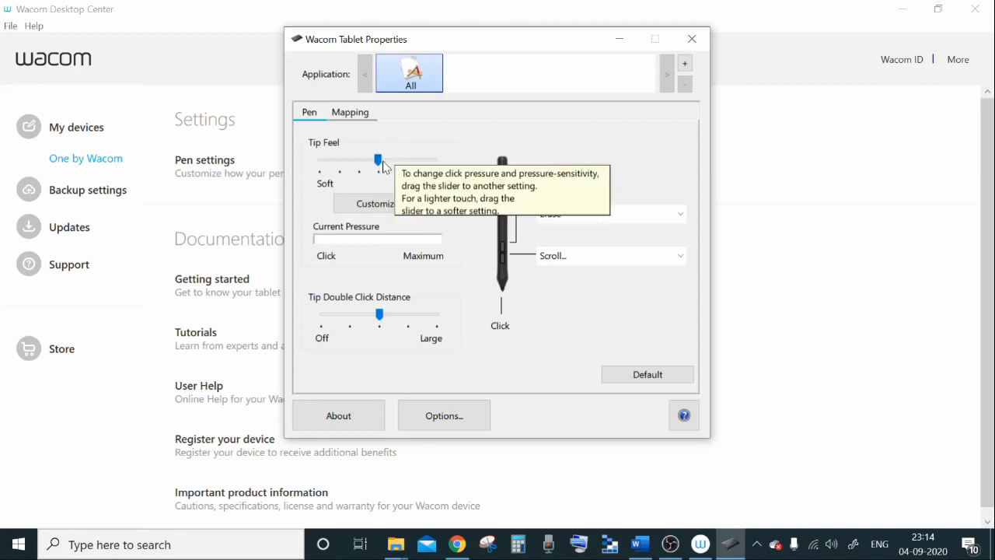
mouse_move(355, 248)
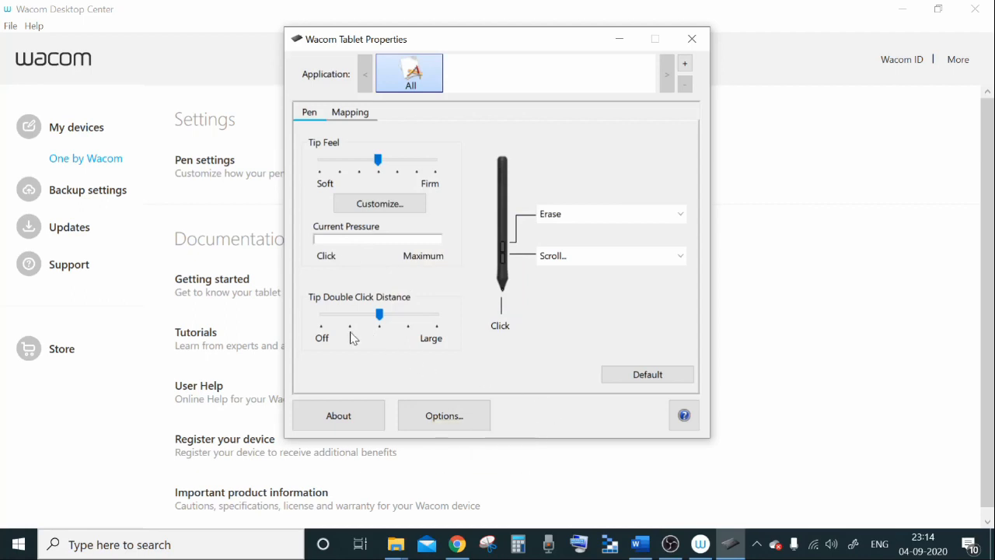
mouse_move(385, 118)
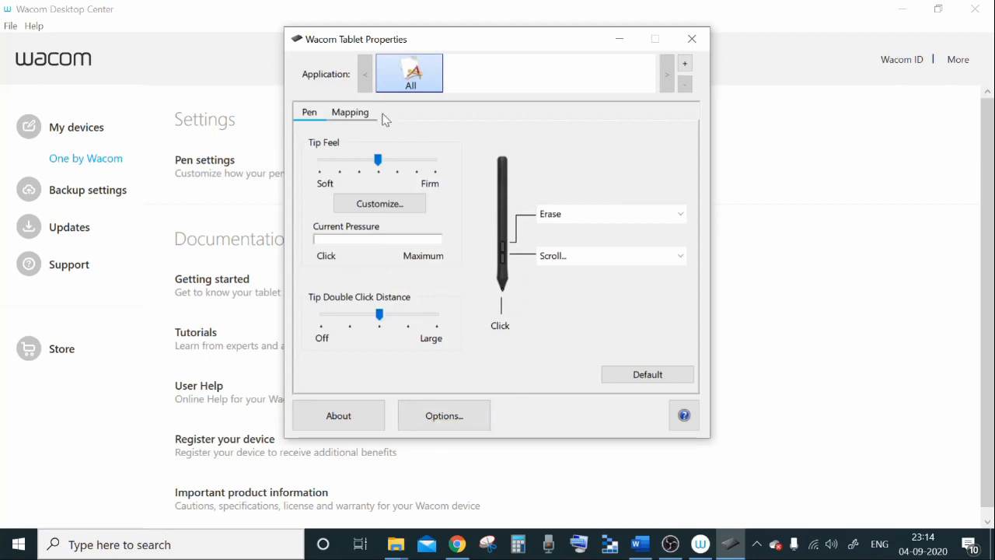
mouse_move(463, 344)
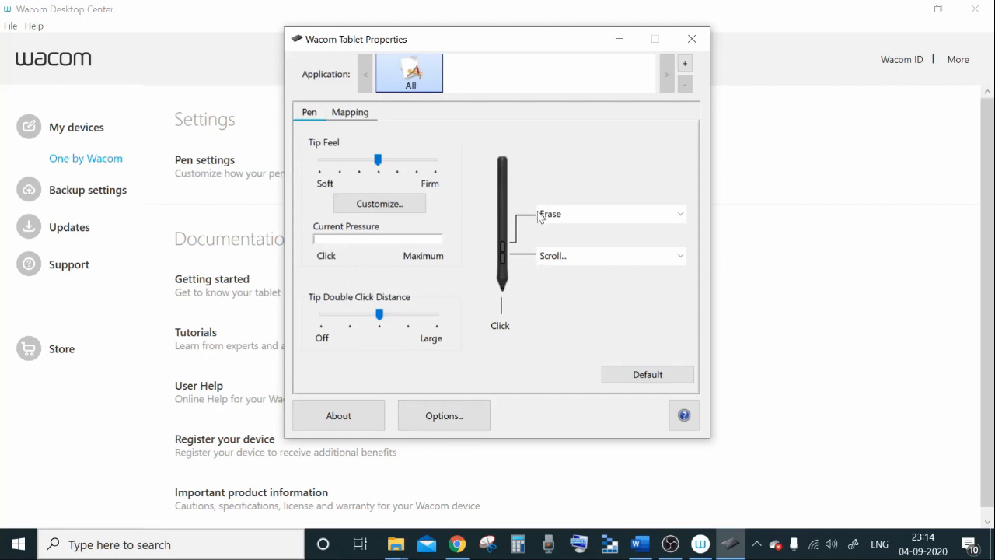
mouse_move(622, 205)
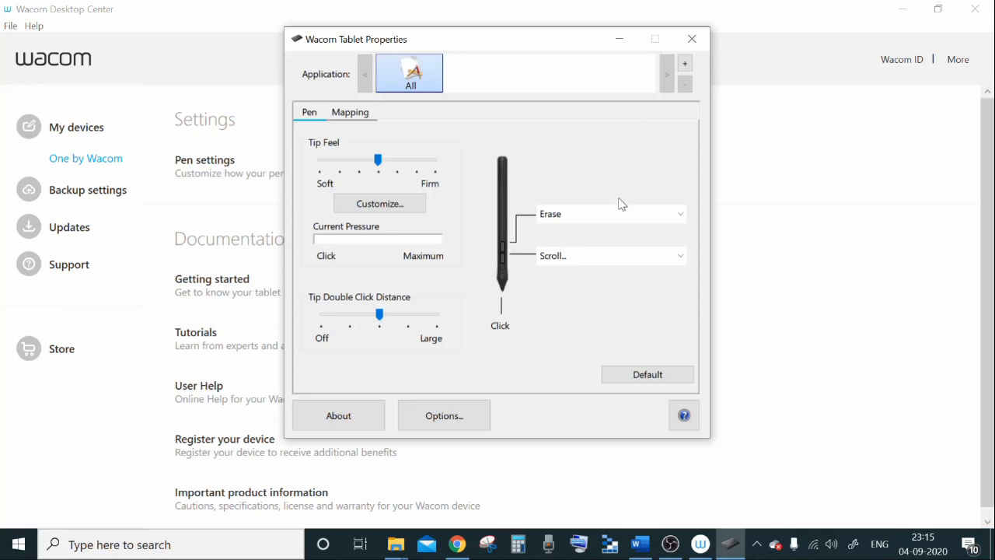
mouse_move(500, 255)
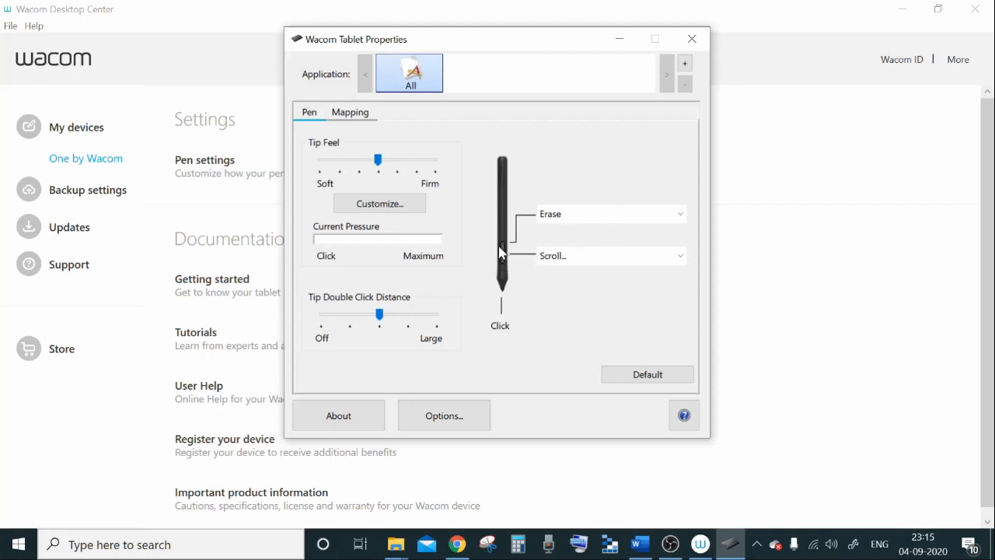
mouse_move(607, 227)
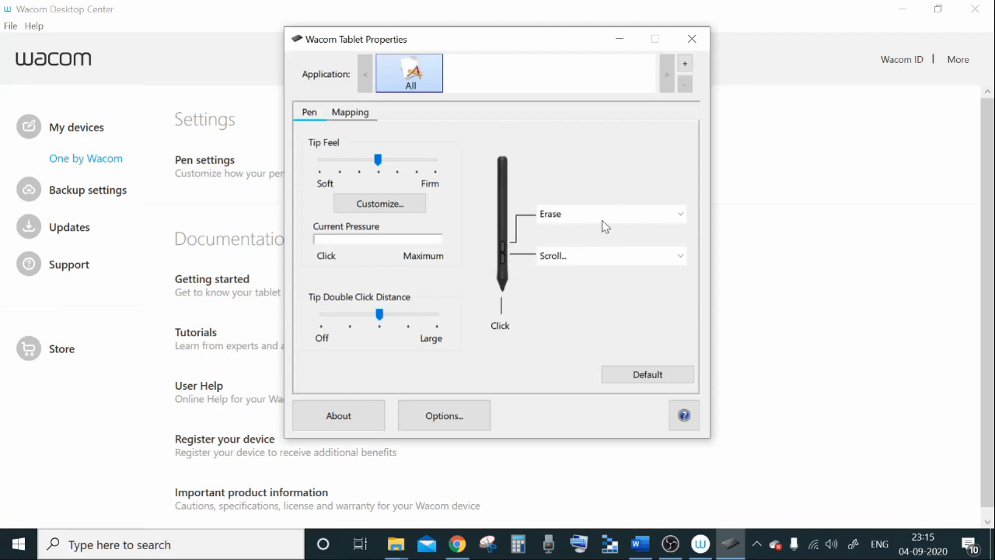
mouse_move(588, 220)
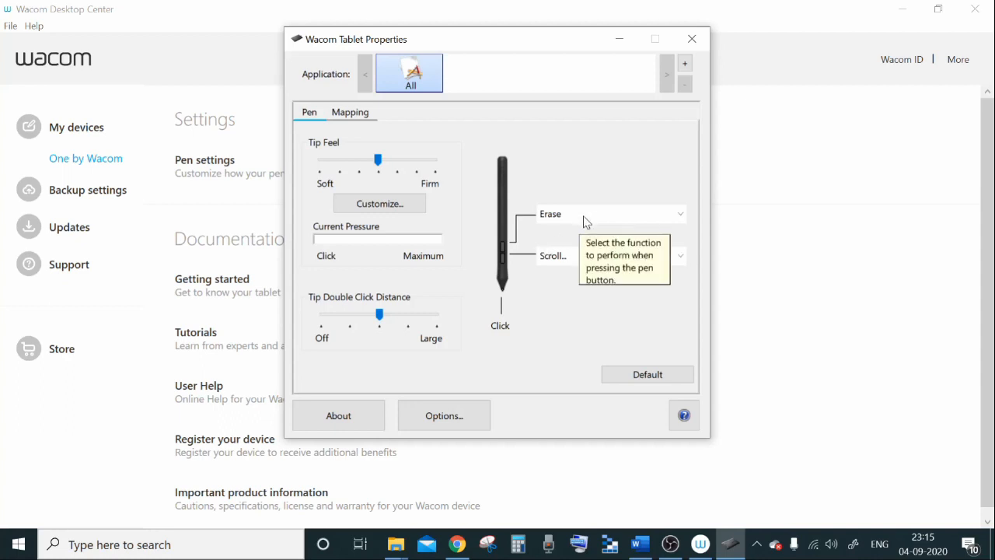
mouse_move(501, 261)
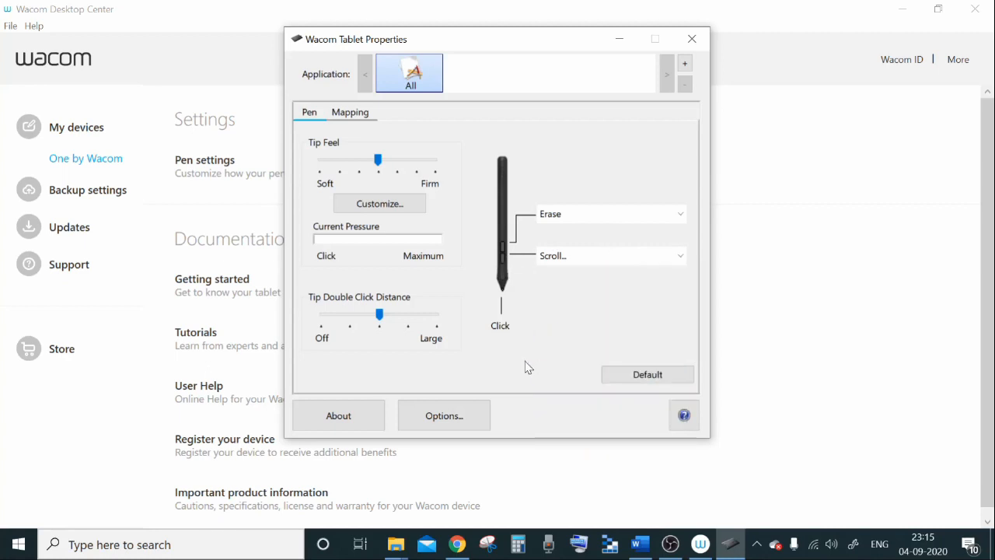
left_click(690, 39)
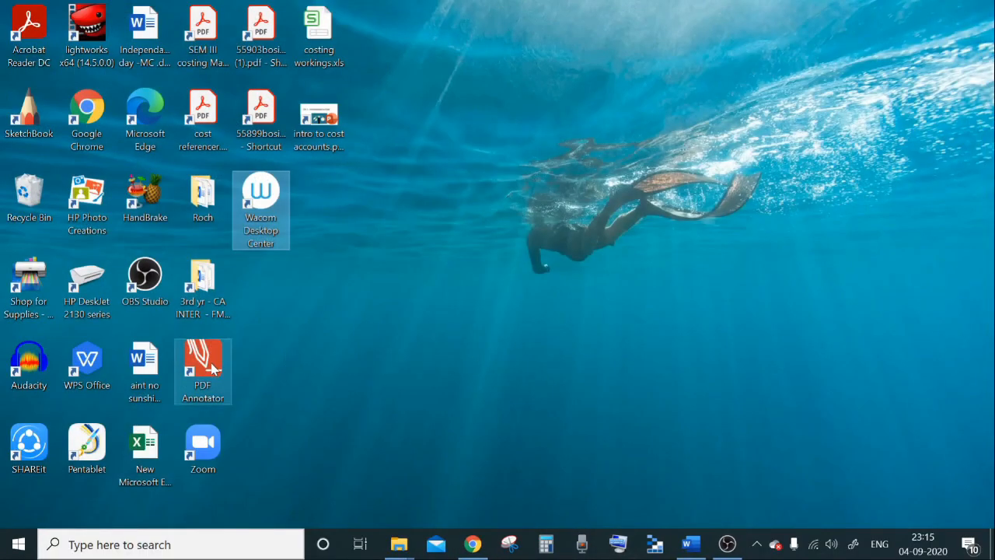
Launch PDF Annotator from its desktop shortcut with an empty workspace
double_click(202, 370)
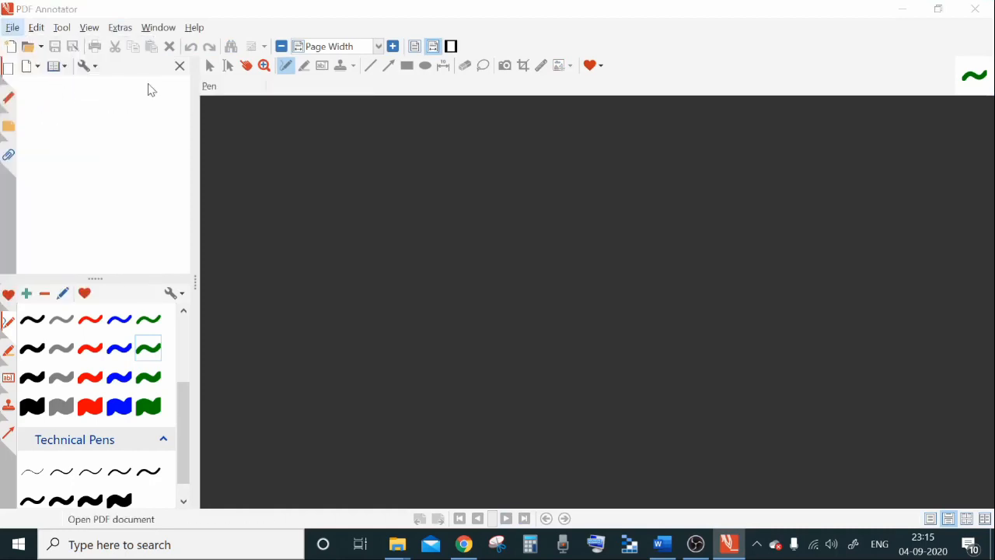
Load cost referencer.pdf and handwrite red notes on its cover page with the thin red pen
left_click(28, 46)
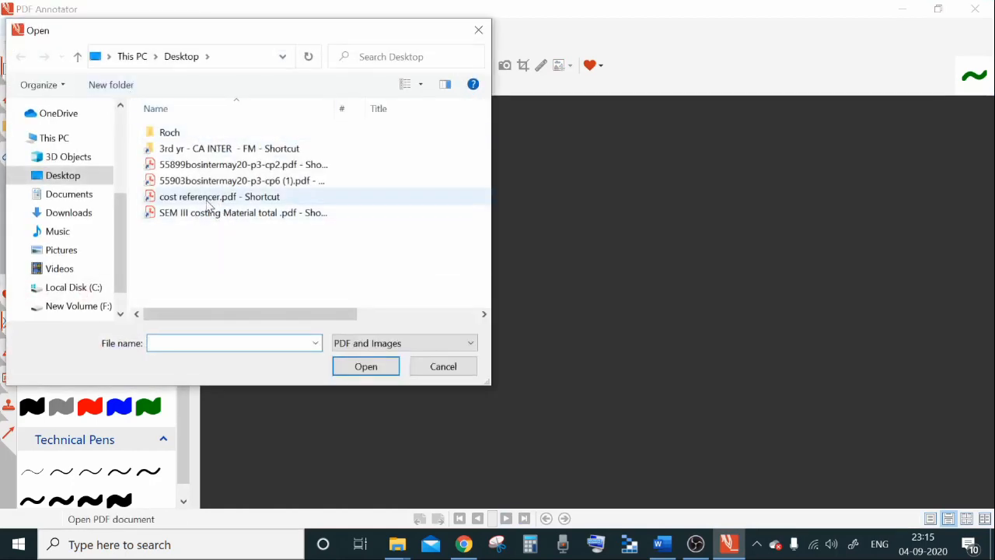
double_click(195, 196)
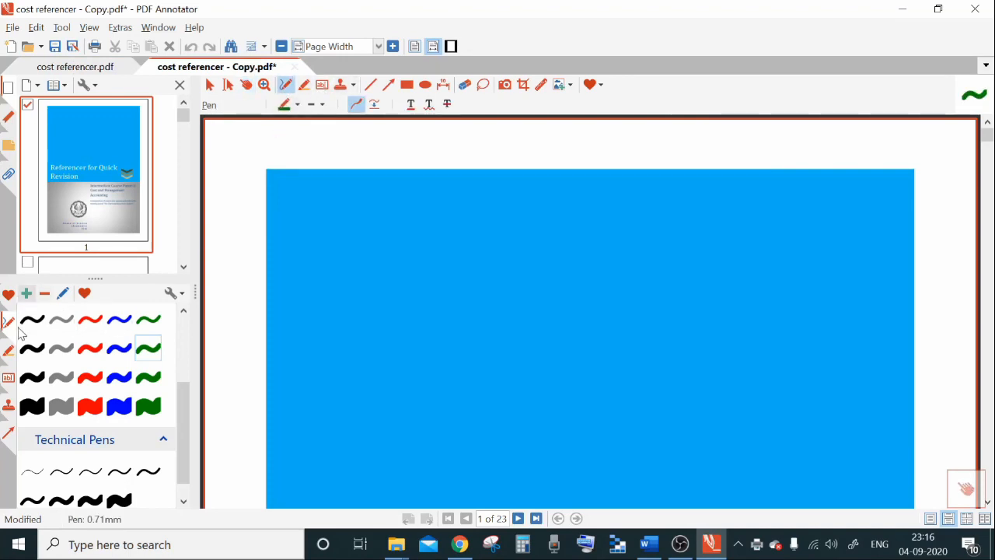
left_click(90, 348)
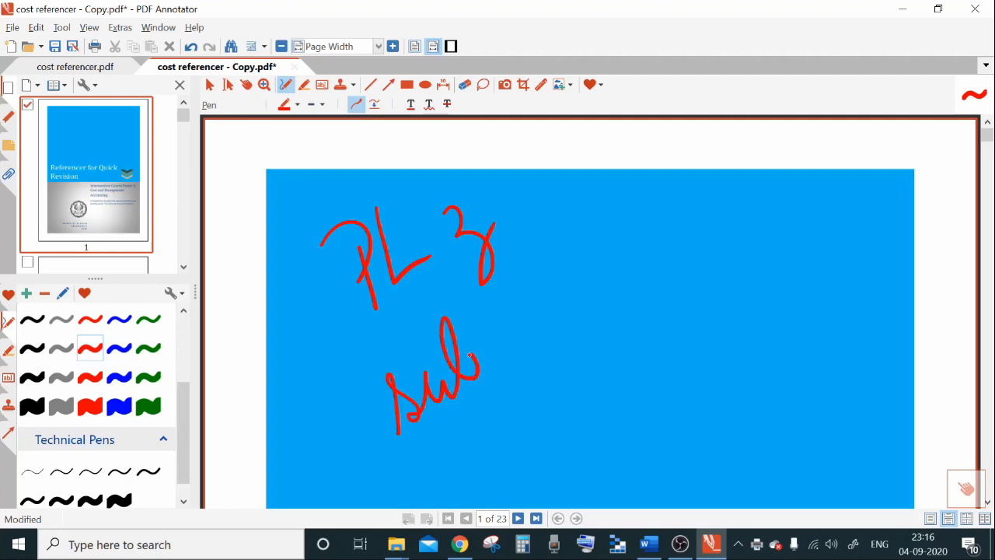
left_click_drag(482, 365, 661, 203)
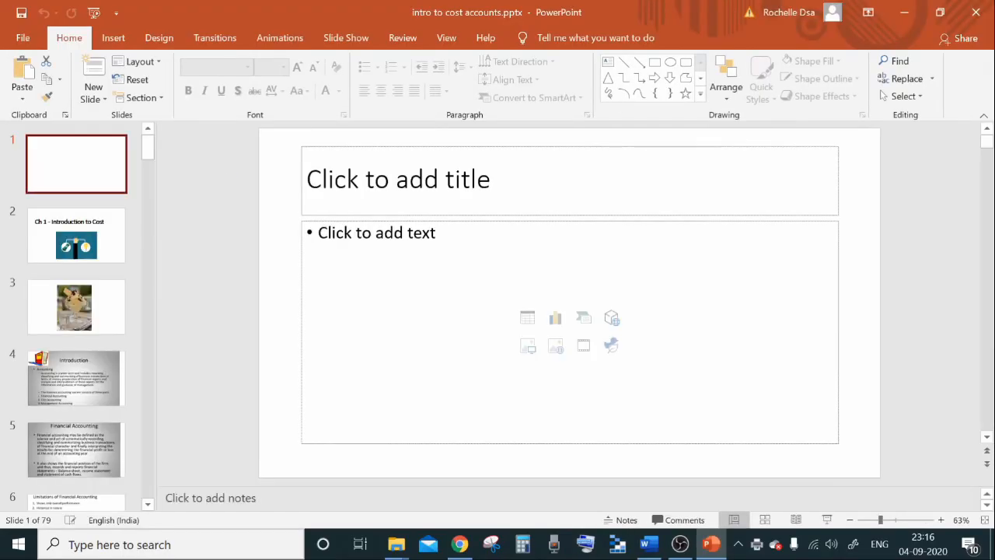
Start inking from PowerPoint's Review ribbon and choose a pen for the title slide
left_click(403, 37)
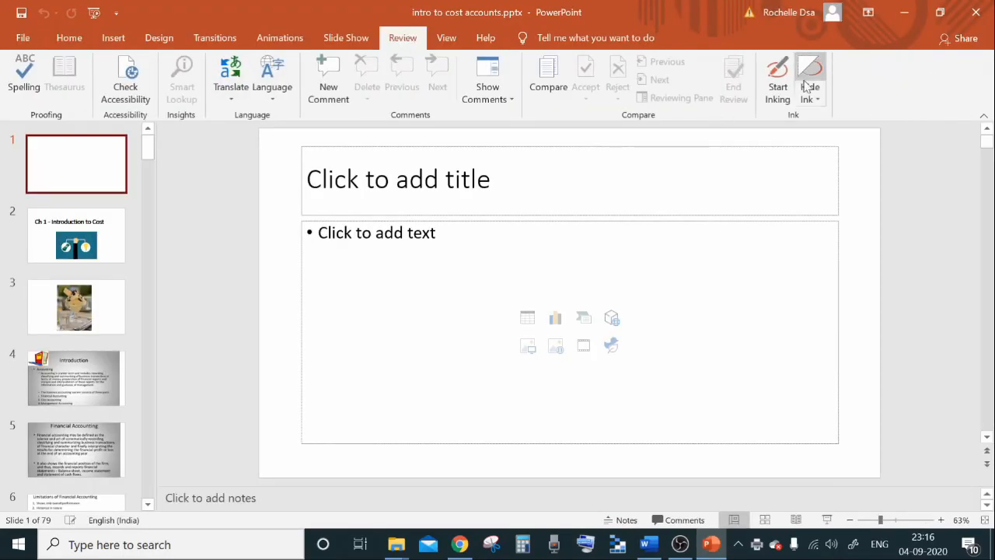
left_click(777, 77)
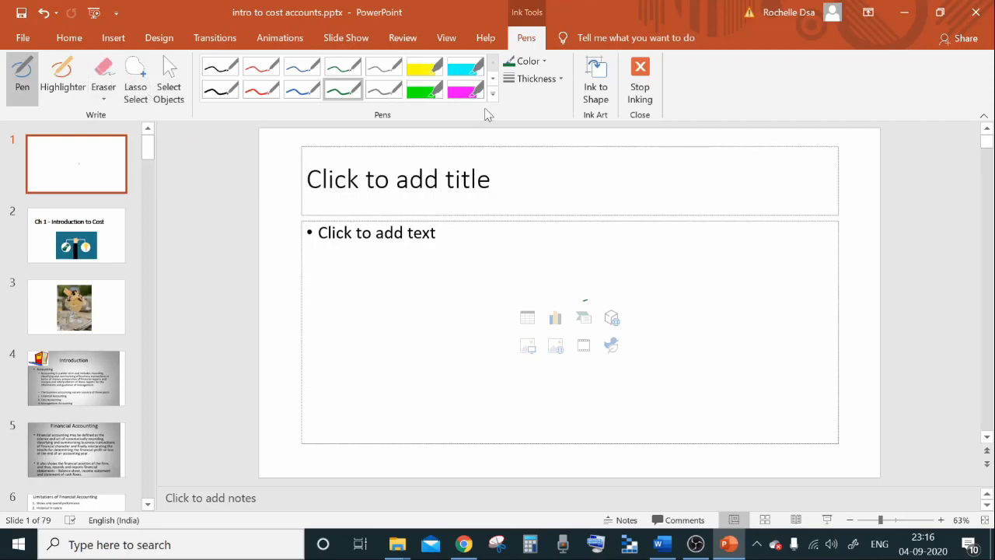
left_click(727, 545)
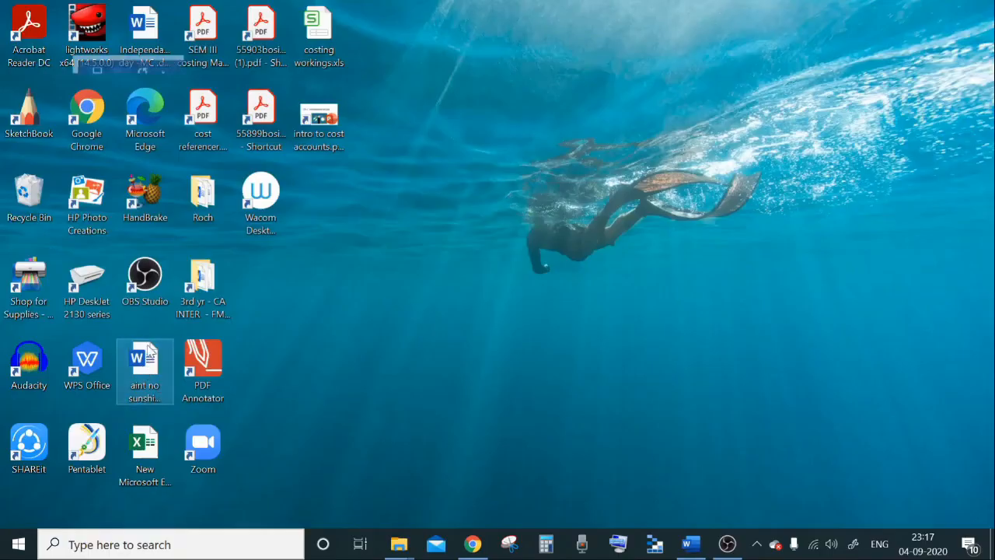
Start inking in the aint no sunshine Word document for red handwriting, then leave Word
double_click(144, 356)
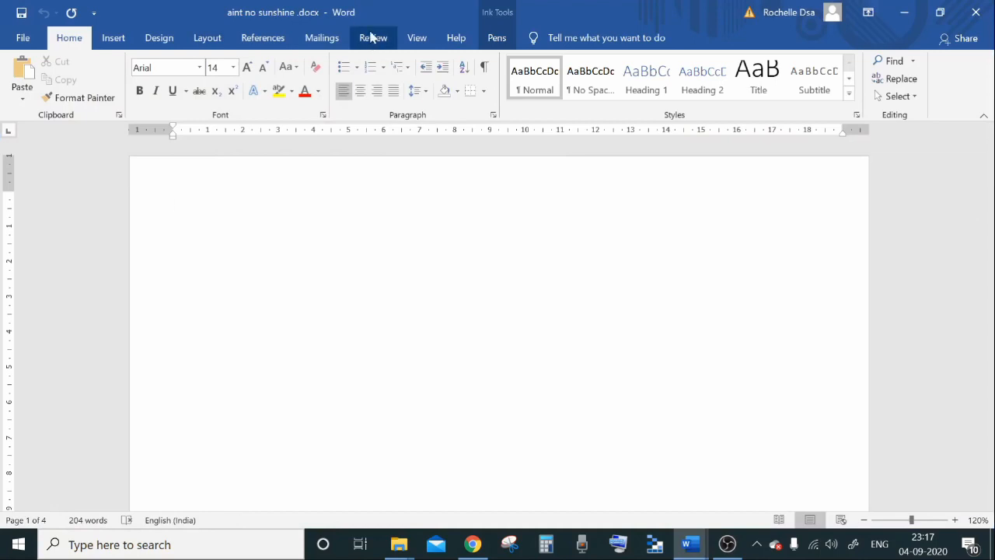
left_click(373, 37)
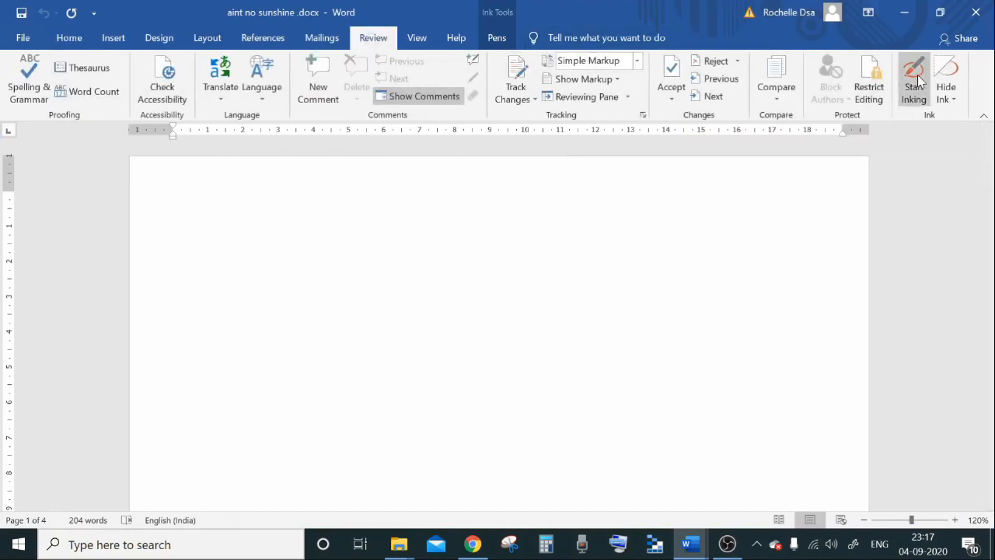
left_click(914, 81)
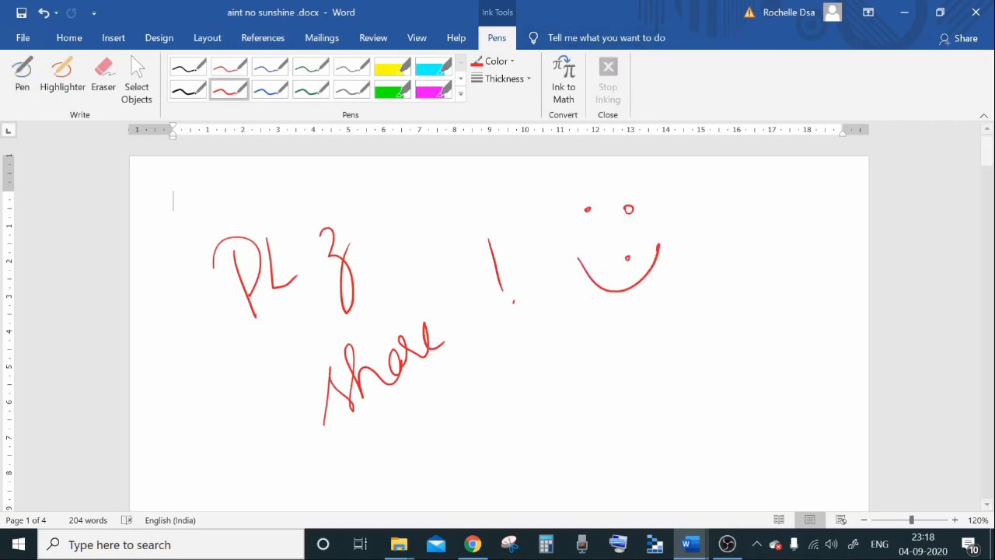
left_click(904, 12)
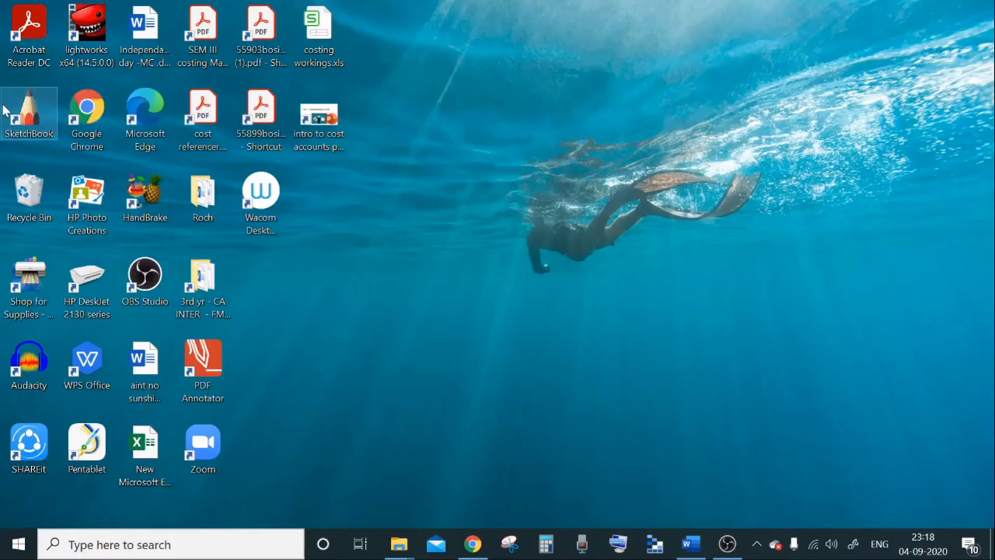
Launch SketchBook and sketch a grey looping pencil stroke near the canvas's top-left
double_click(28, 112)
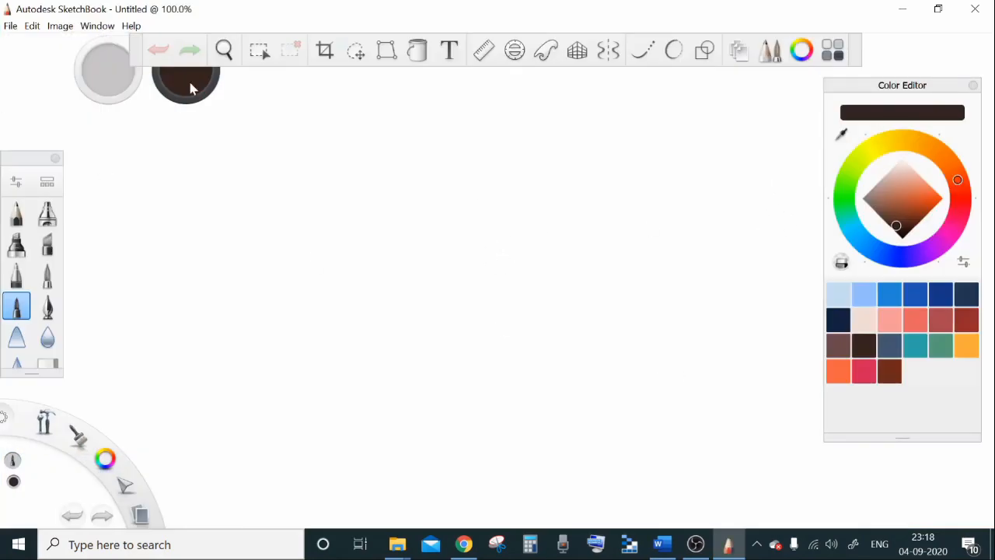
mouse_move(46, 215)
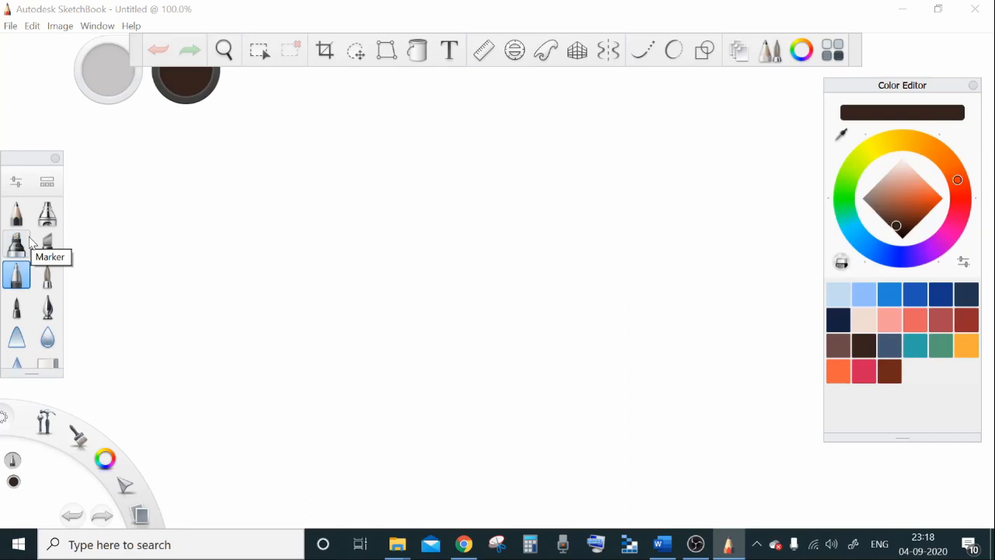
mouse_move(311, 336)
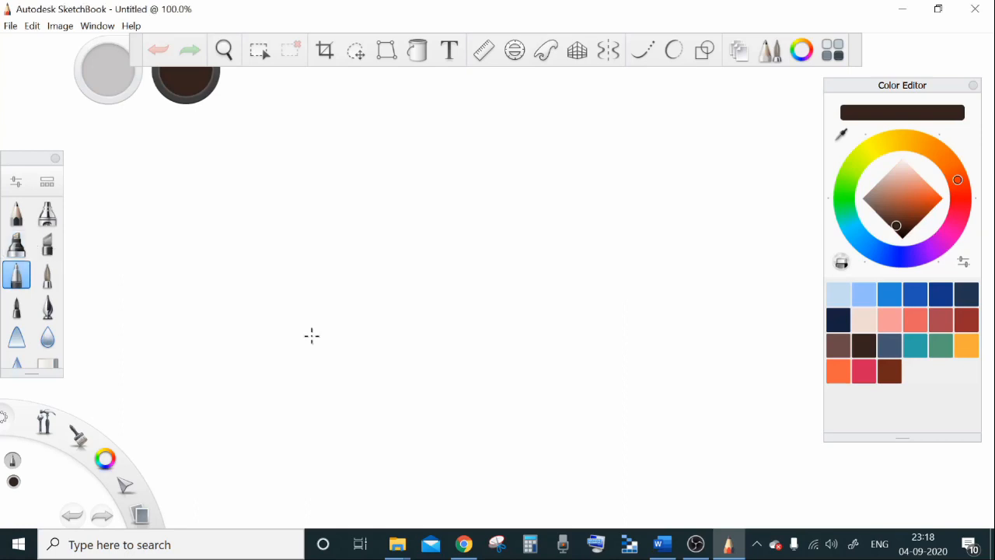
mouse_move(175, 280)
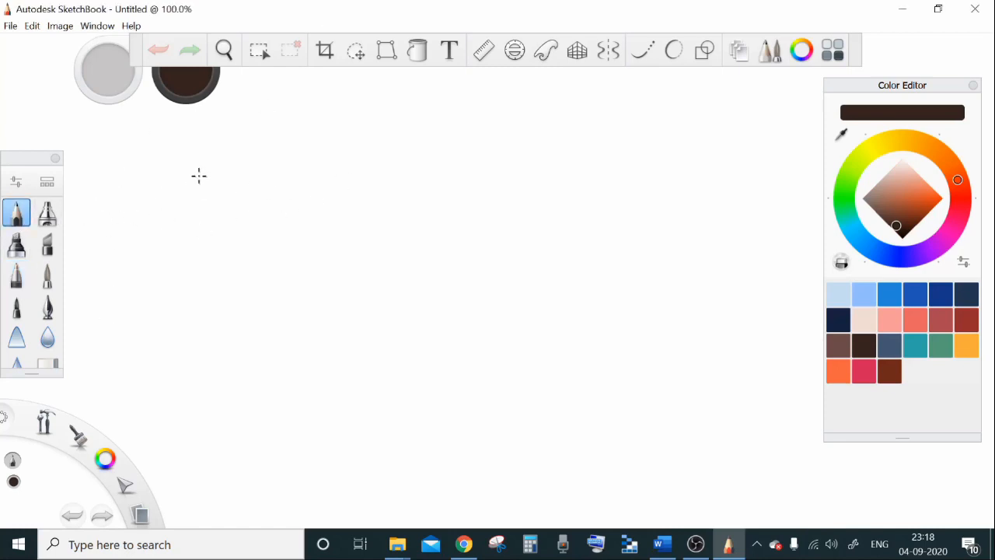
left_click_drag(156, 205, 342, 155)
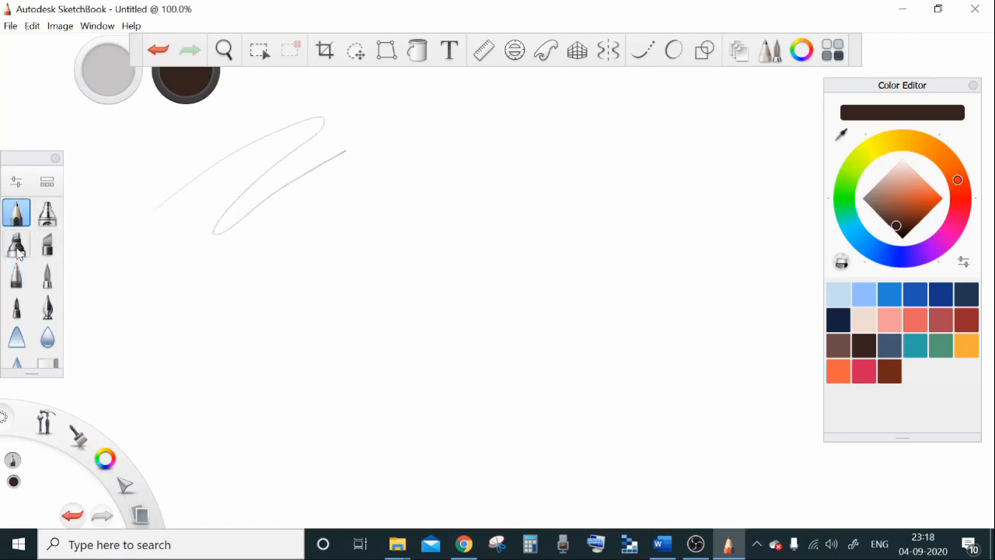